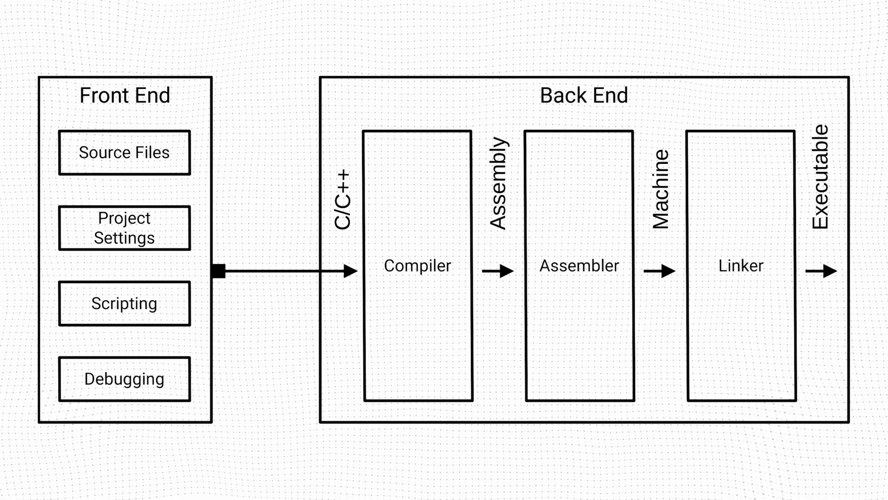
Advance to the Vitis Workspace slide showing Platform Project's Domain feeding the Application Project
{"action": "left_click", "coordinate": [124, 96]}
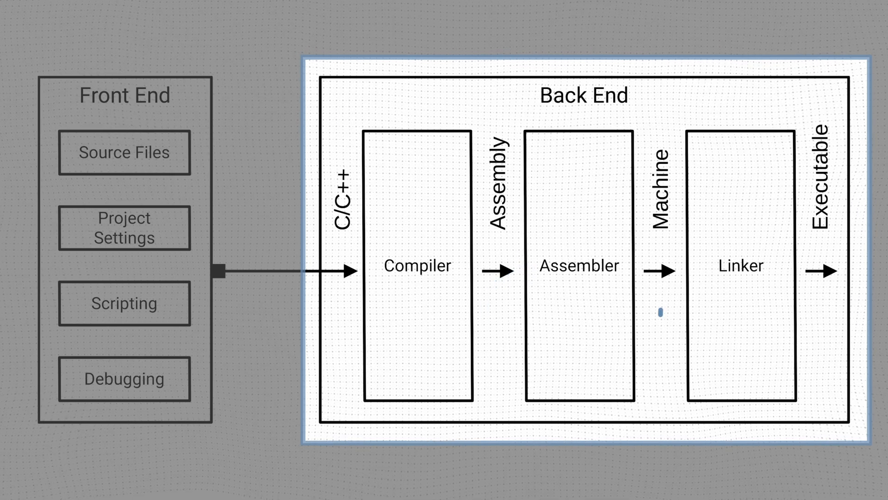
{"action": "left_click_drag", "start_coordinate": [656, 318], "coordinate": [720, 267]}
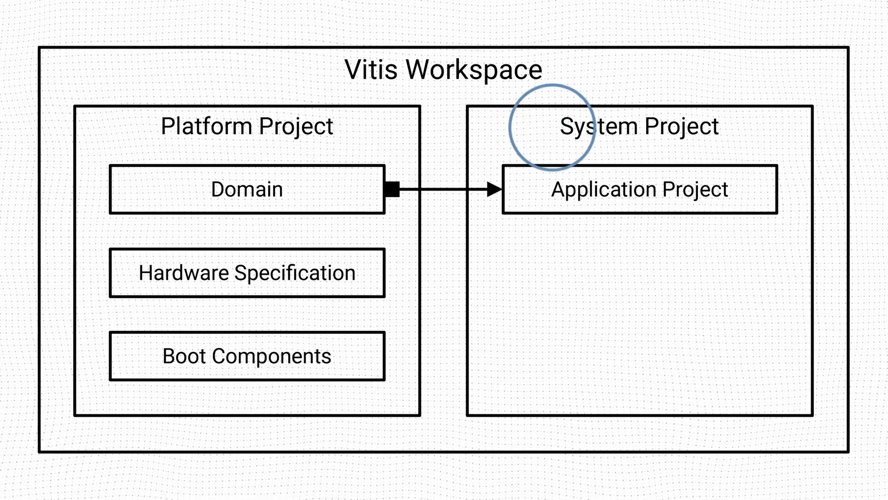
{"action": "left_click", "coordinate": [246, 126]}
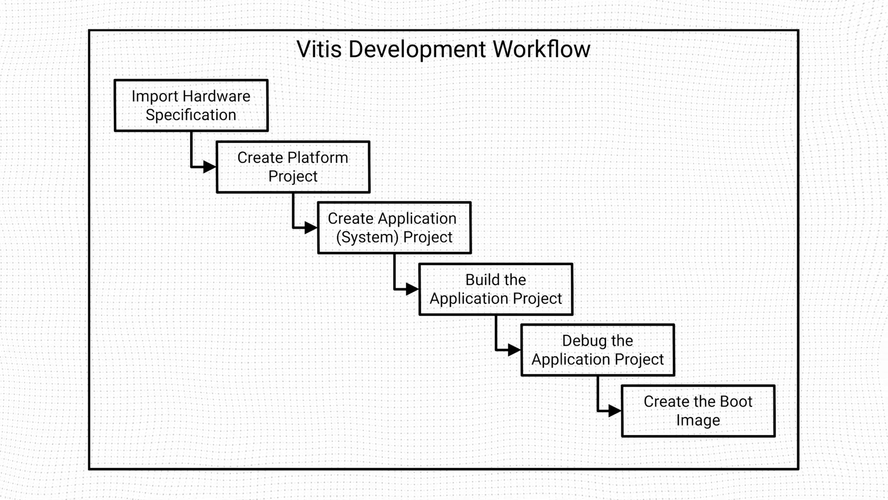
Step the workflow highlight to Build the Application Project, then show the Example Vitis Workspace slide
{"action": "left_click", "coordinate": [191, 105]}
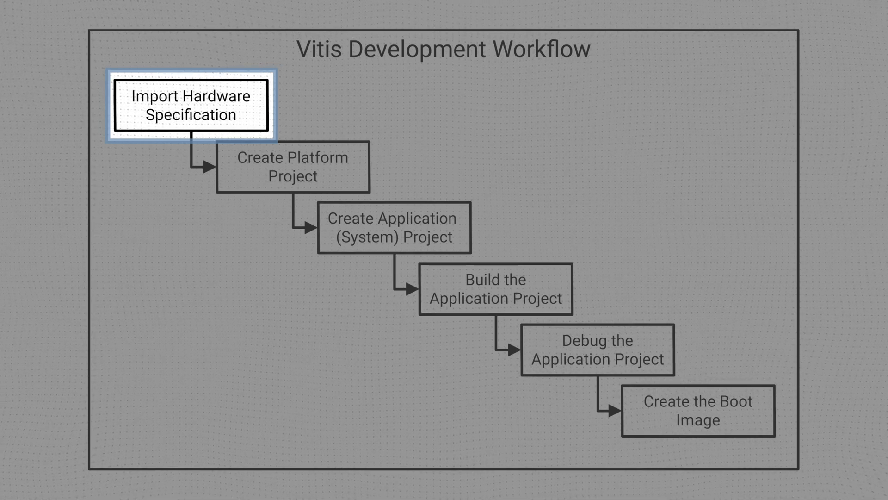
{"action": "left_click", "coordinate": [293, 166]}
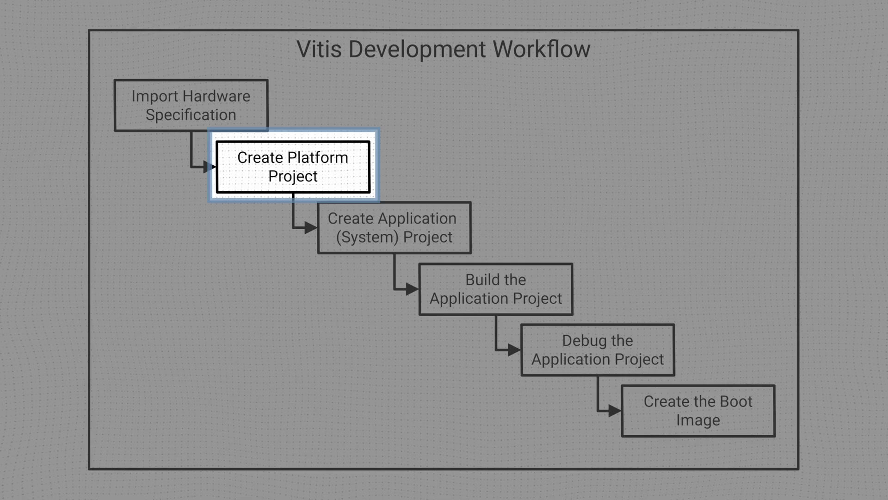
{"action": "left_click", "coordinate": [393, 229]}
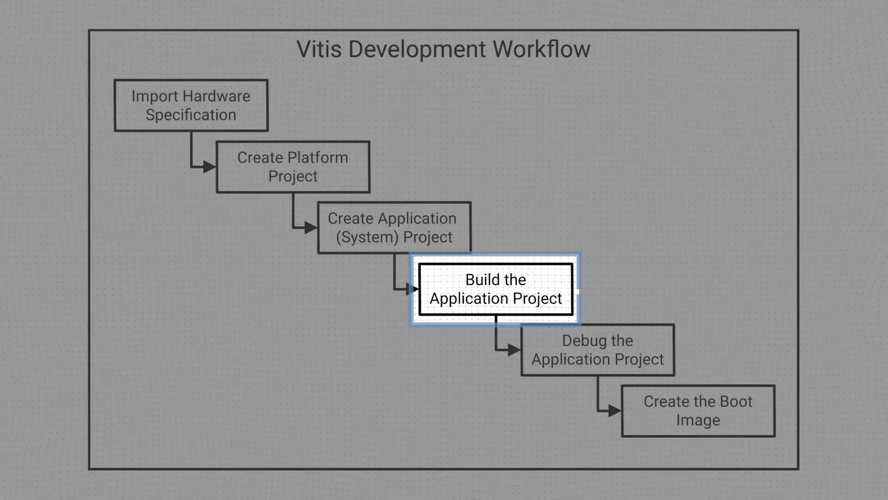
{"action": "left_click", "coordinate": [598, 351]}
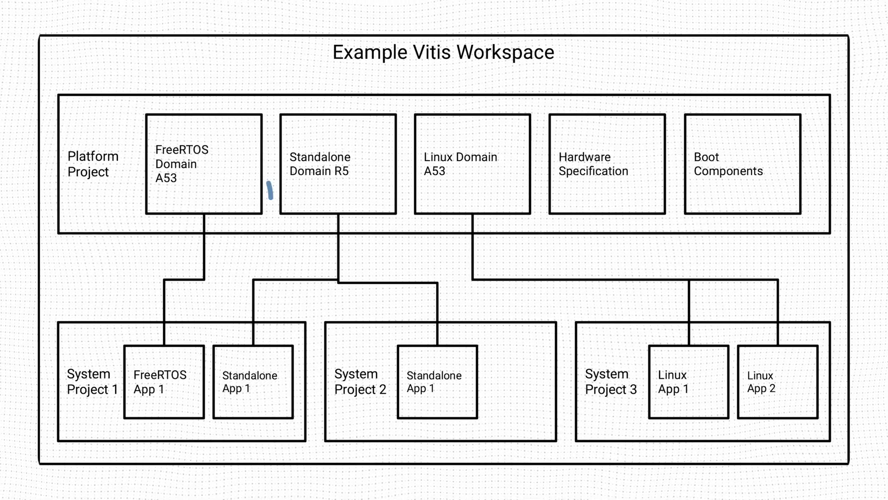
Draw a curved pen arrow from Standalone Domain R5 to the FreeRTOS Domain A53 box
{"action": "left_click_drag", "start_coordinate": [274, 195], "coordinate": [227, 149]}
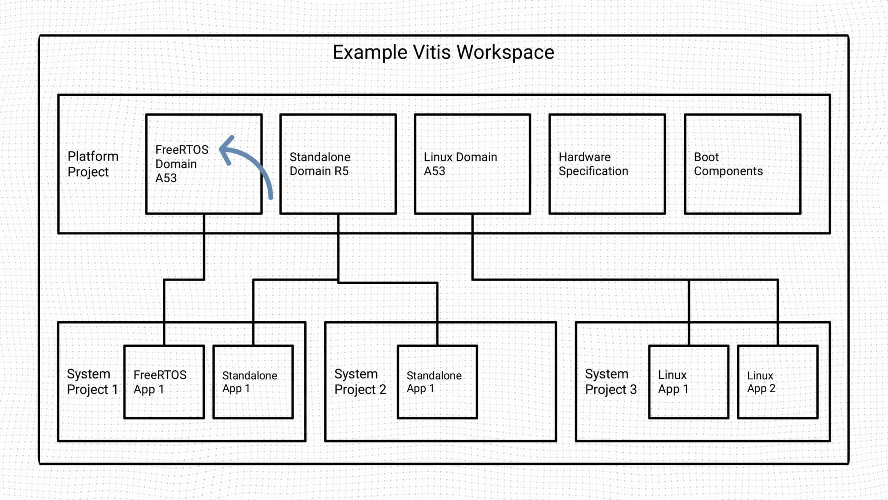